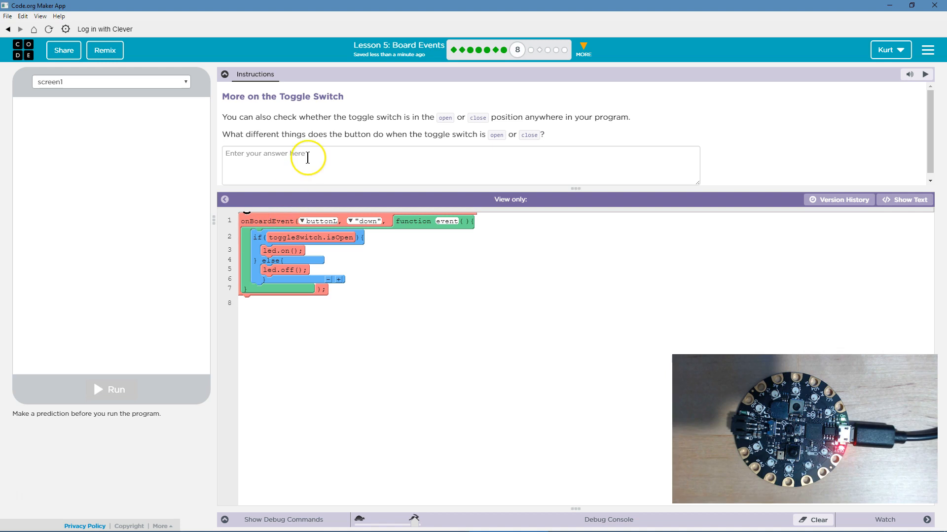
mouse_move(115, 413)
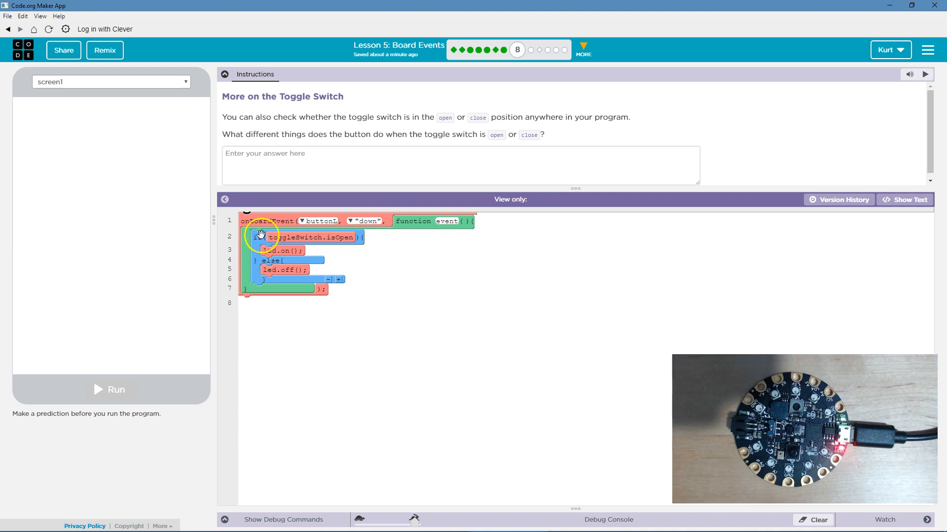
mouse_move(319, 221)
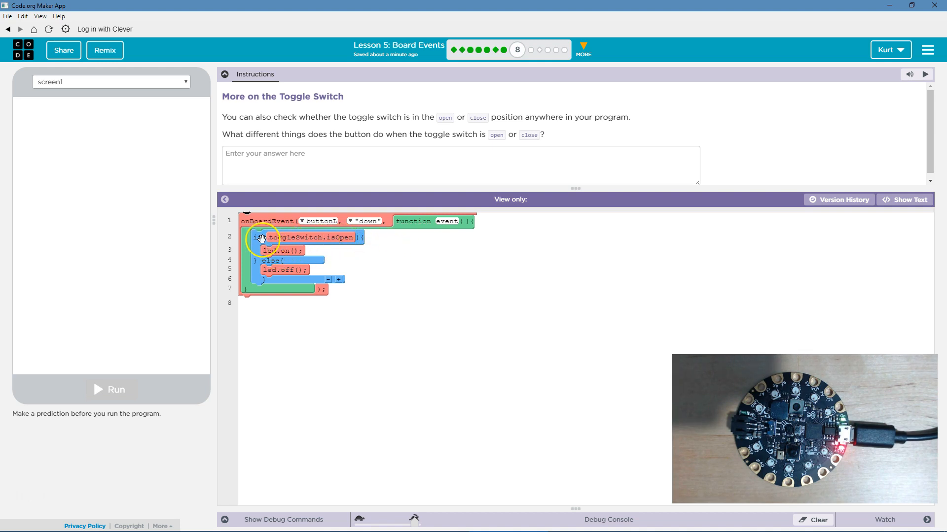
mouse_move(321, 237)
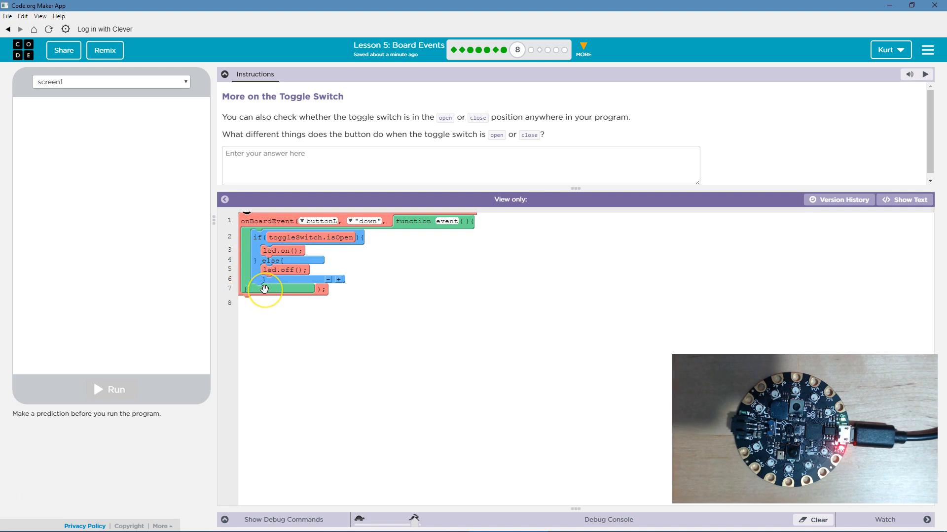
mouse_move(333, 257)
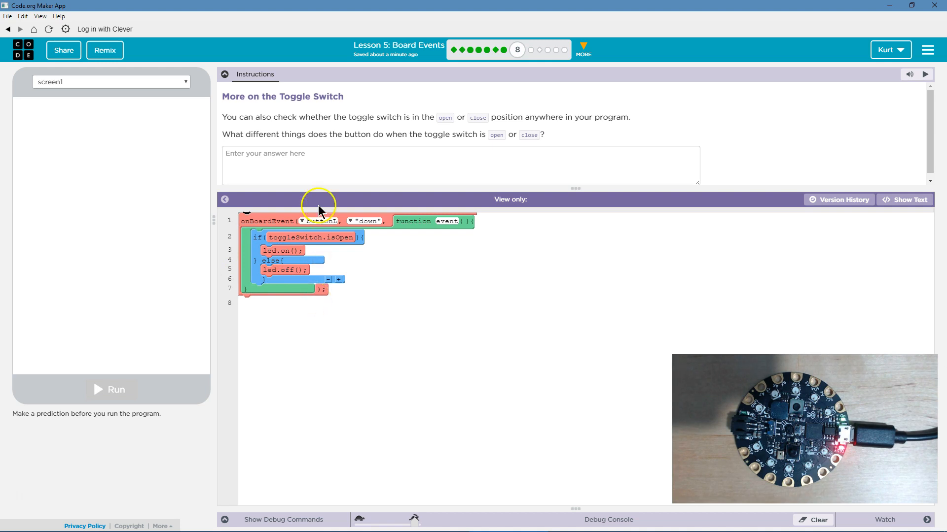
Write the prediction that the LED only turns on when the switch is open and left button pressed, then run it.
type("The t")
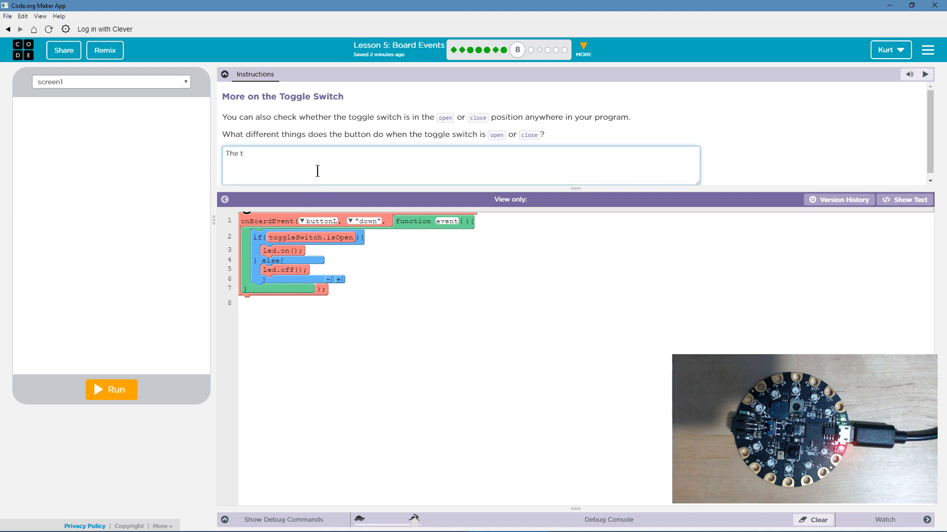
type("he LED will only turn on if the toggle switch is open and you press the left button. Once you pres")
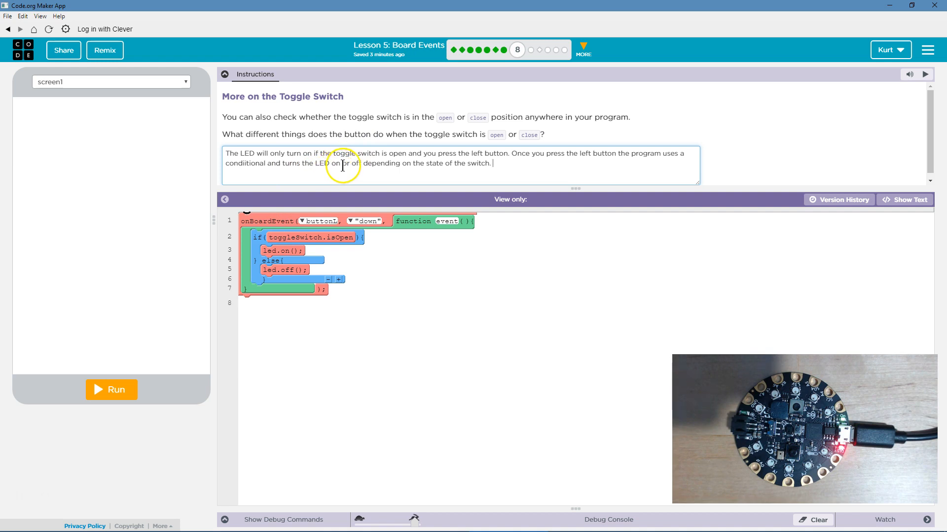
mouse_move(278, 245)
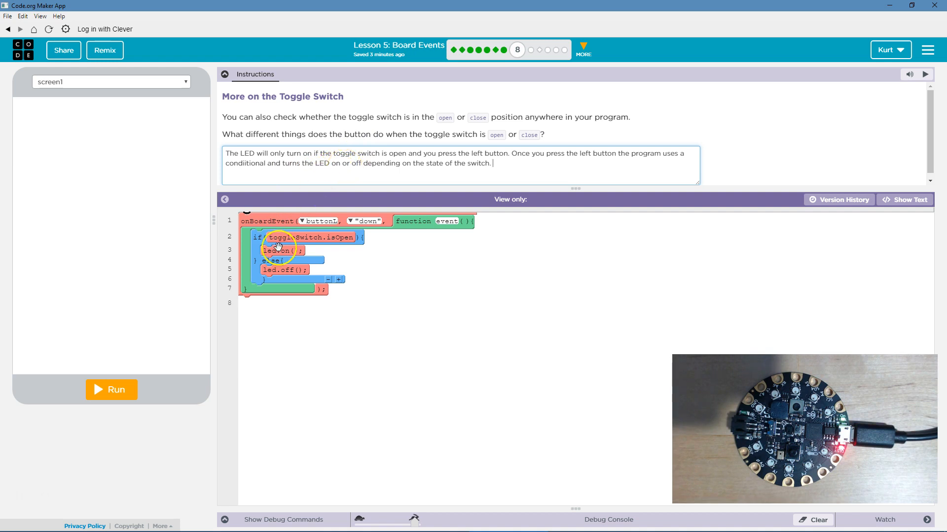
left_click(111, 389)
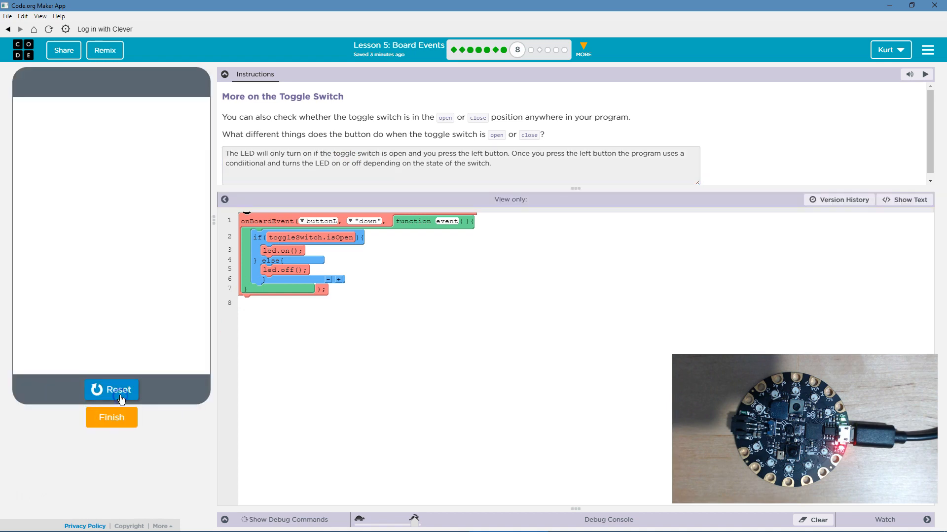